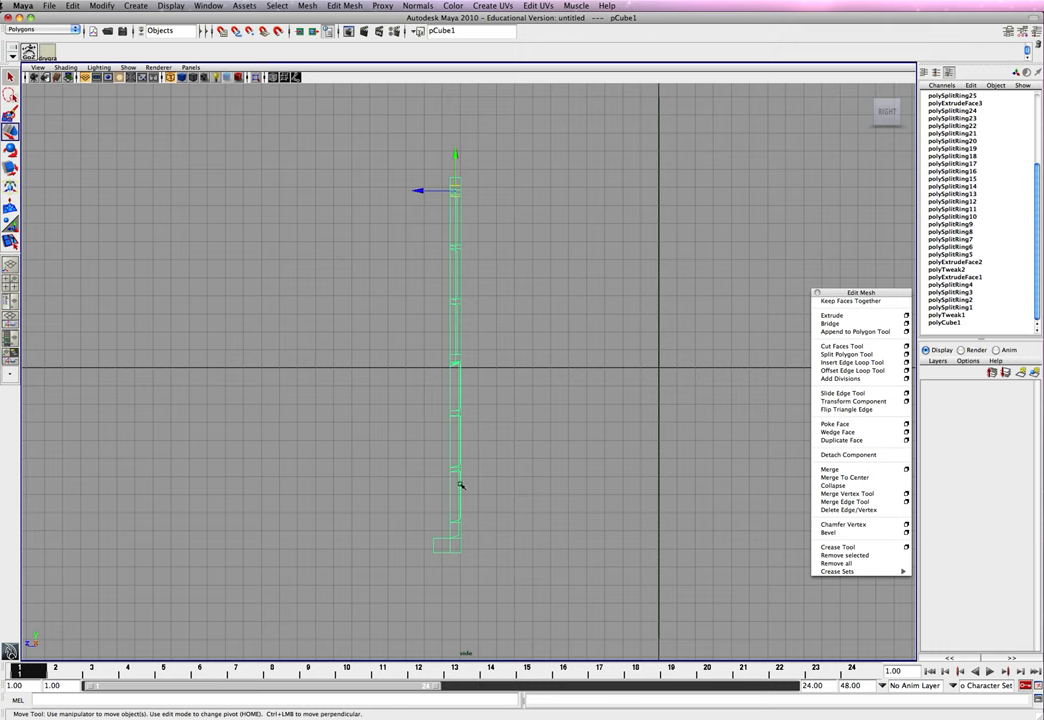
Step: In the side view, select the strip of faces along the frame's back and delete them
click(510, 571)
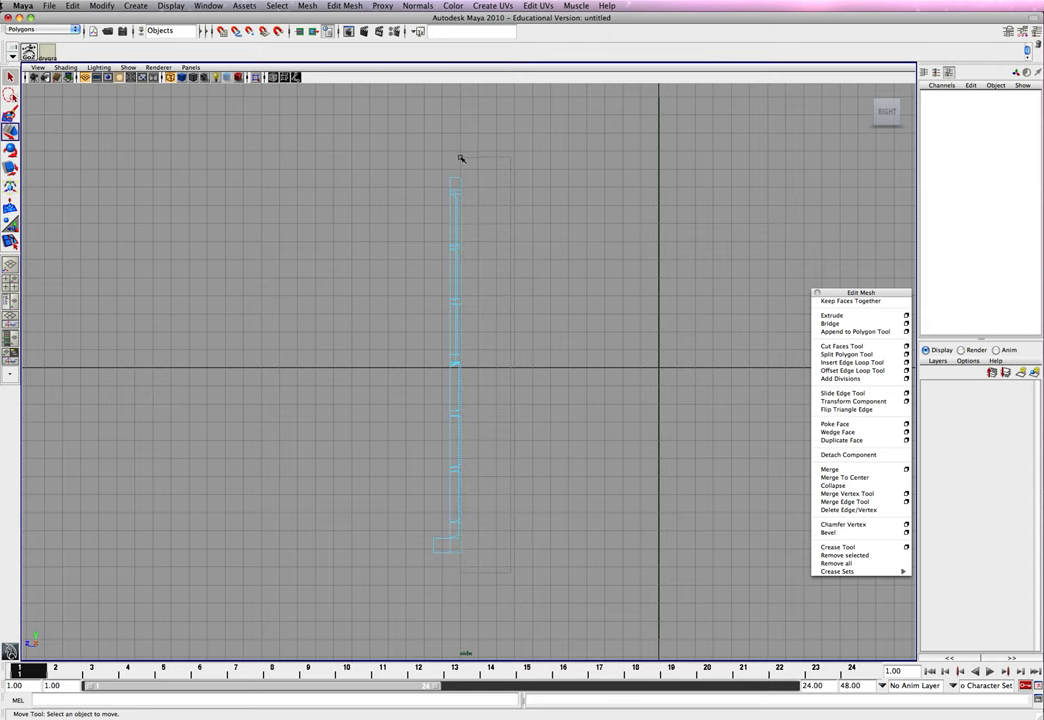
click(455, 365)
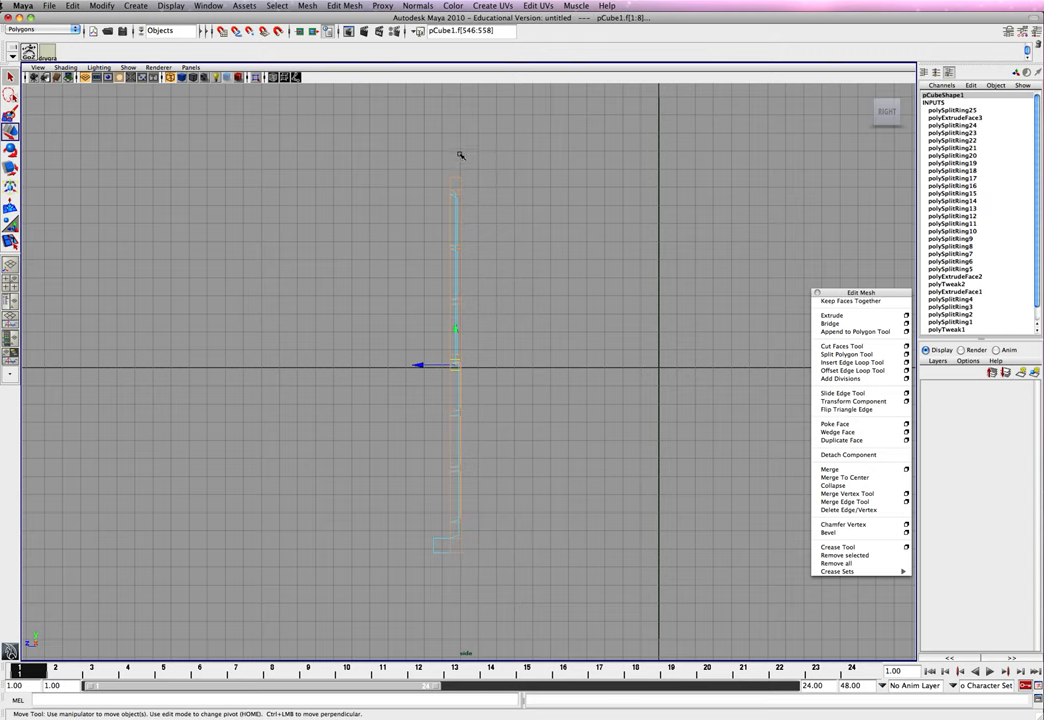
mouse_move(462, 166)
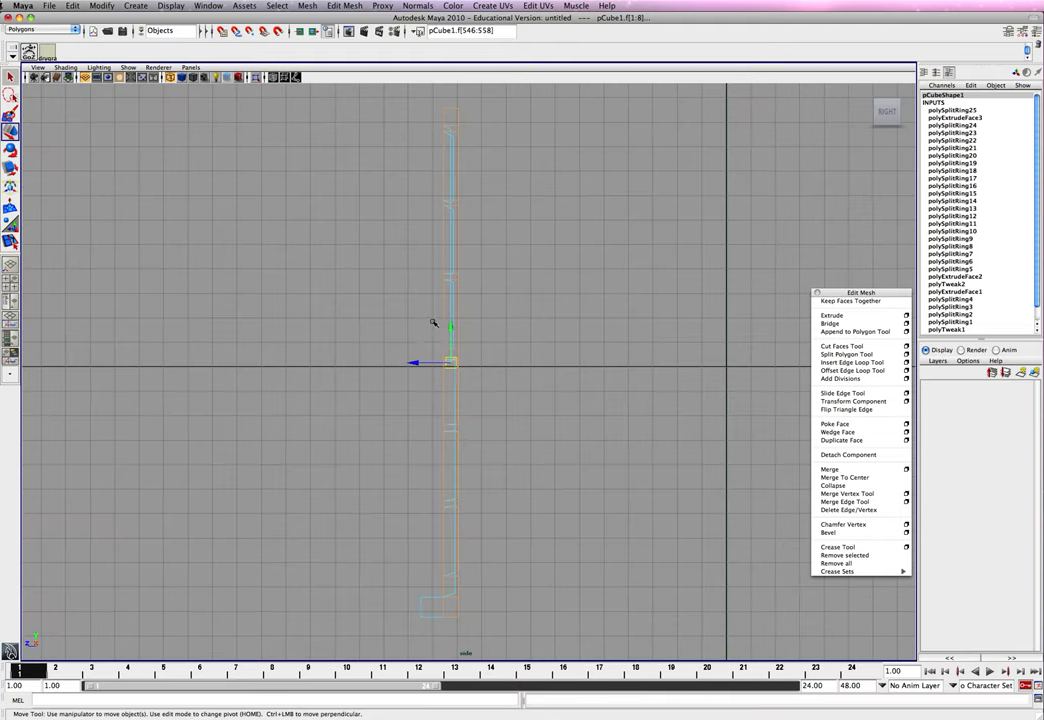
drag(450, 362, 420, 347)
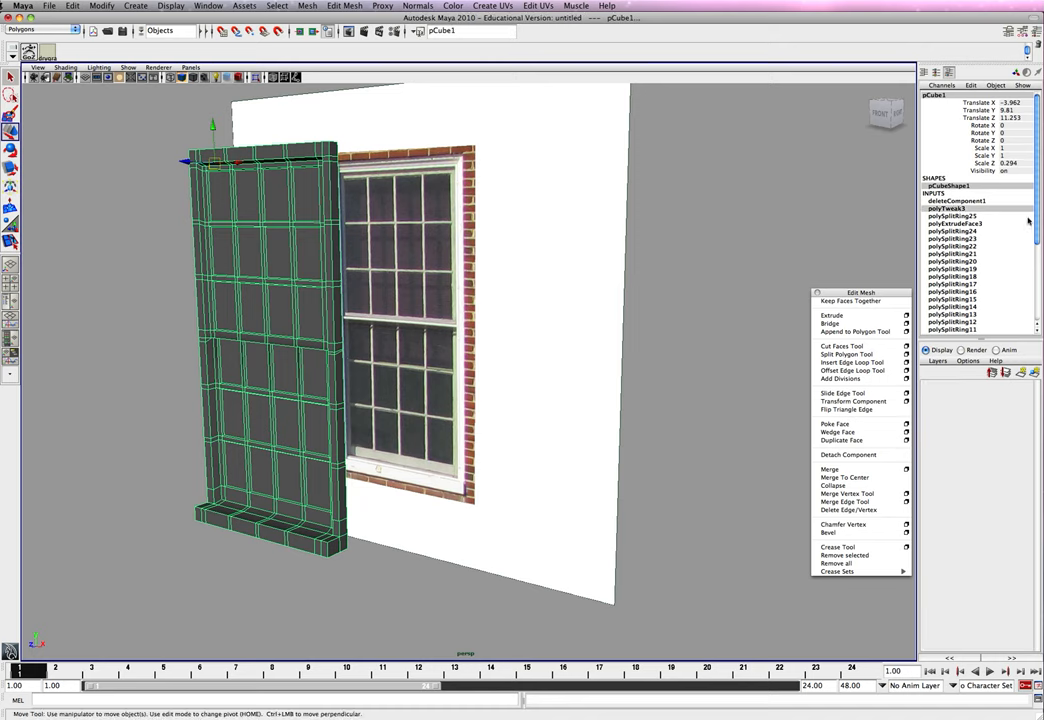
Step: Zoom around the frame, then delete its construction history with Edit > Delete by Type > History
scroll(down, 3)
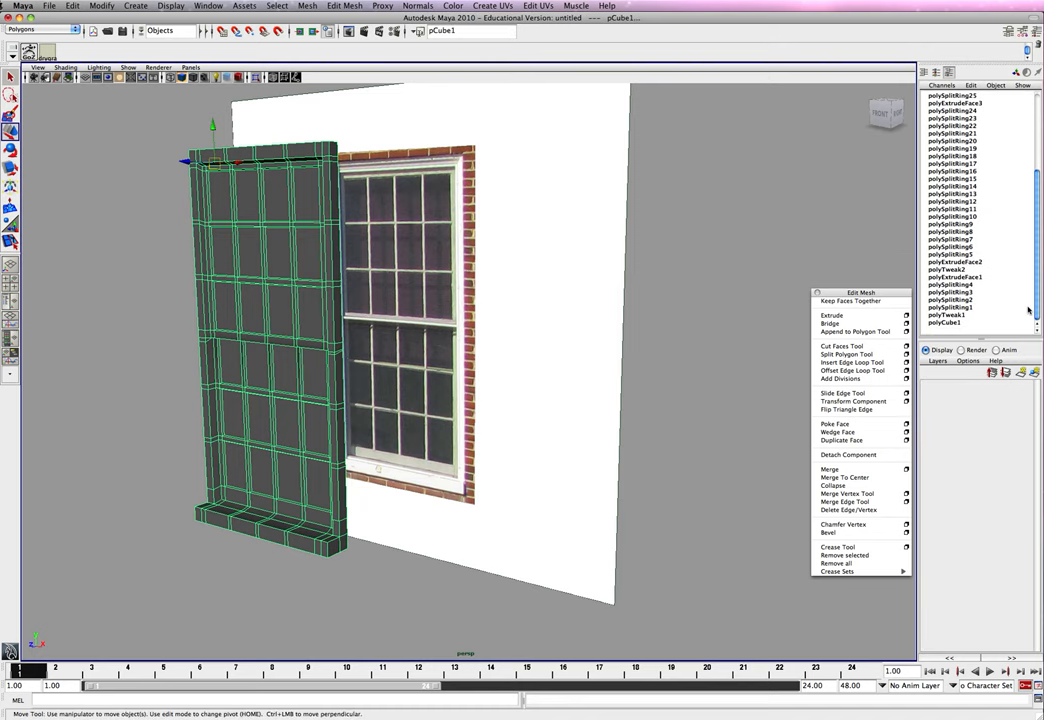
scroll(up, 3)
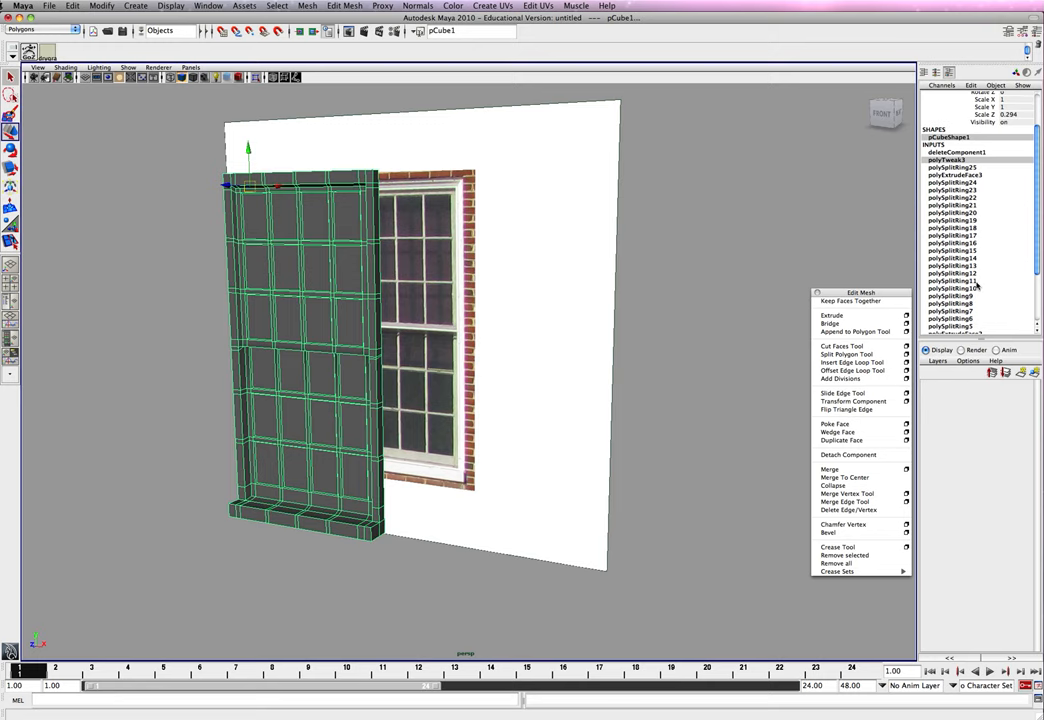
mouse_move(706, 282)
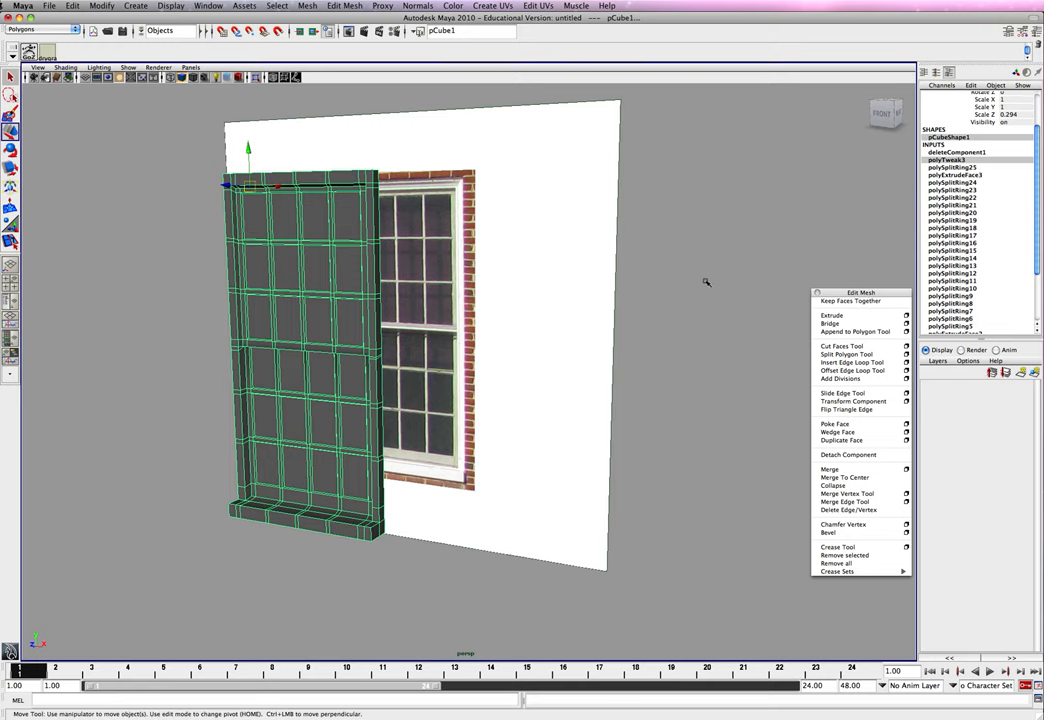
mouse_move(281, 213)
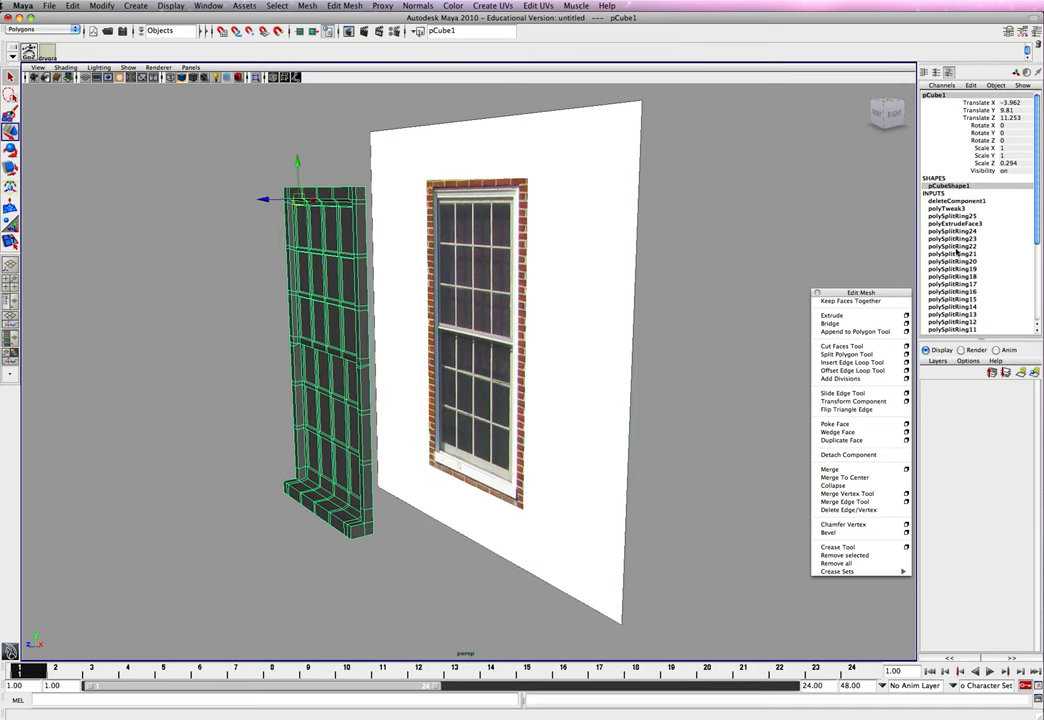
click(72, 6)
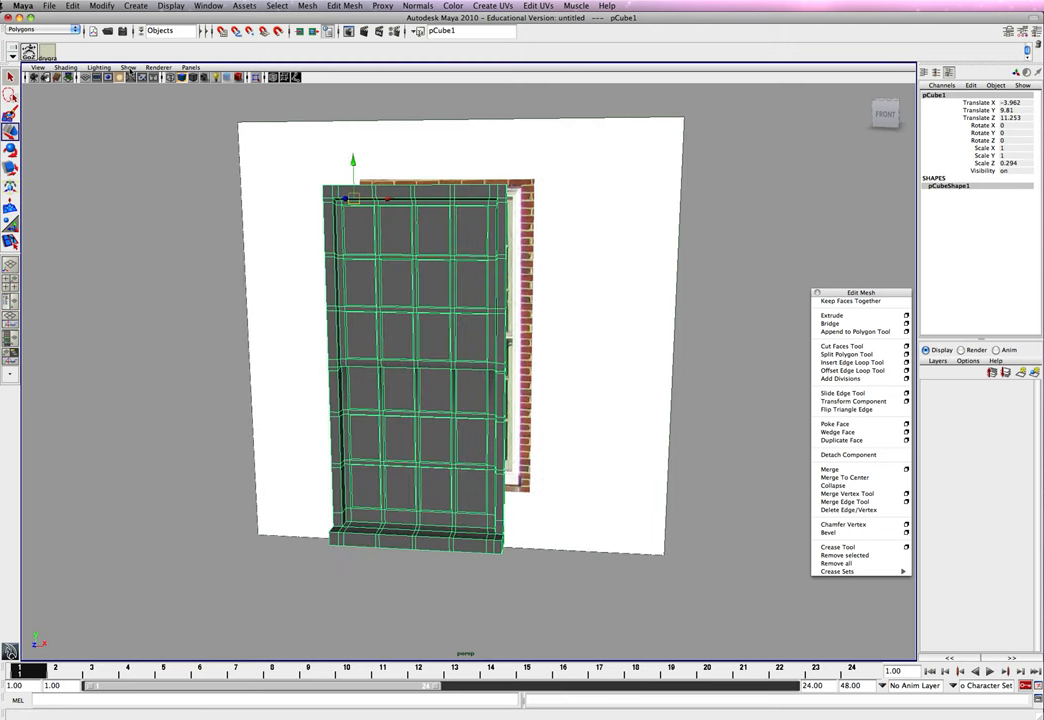
Step: Switch to the front view and hide the window photo plane
click(128, 67)
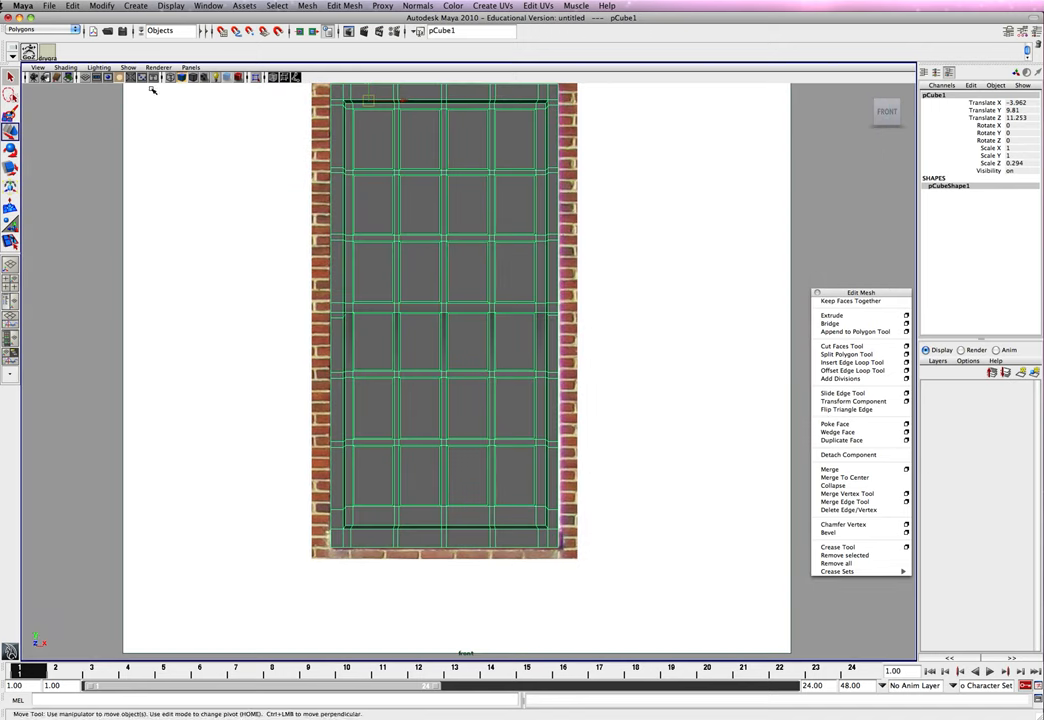
click(128, 67)
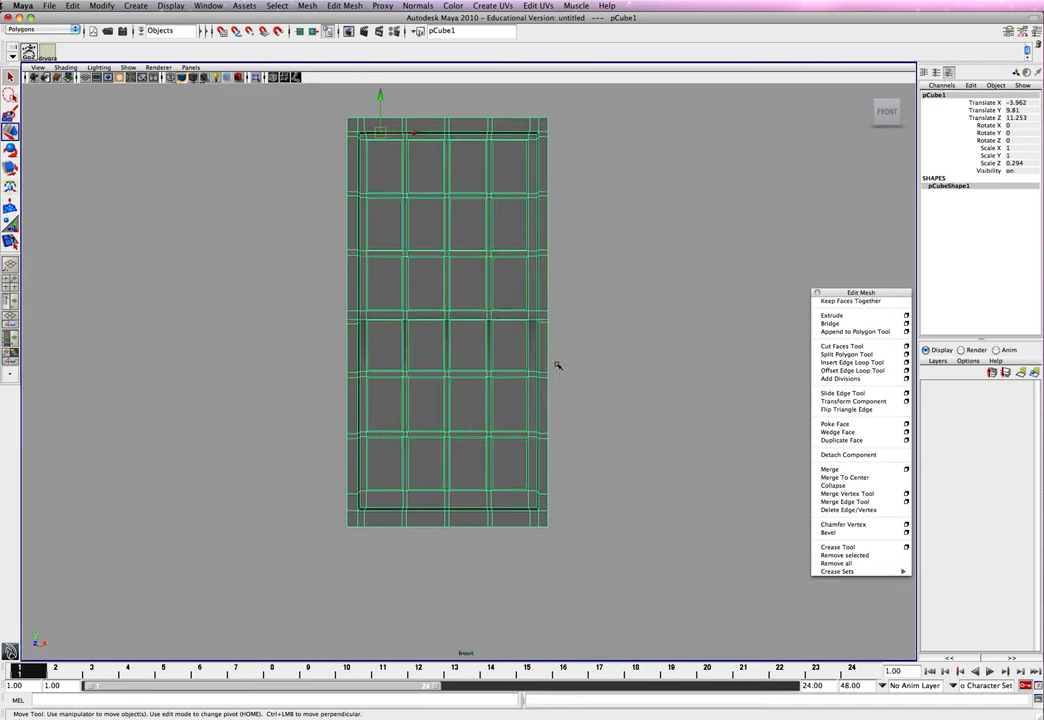
Step: Apply Planar Mapping to the frame mesh, projected from the camera
click(491, 6)
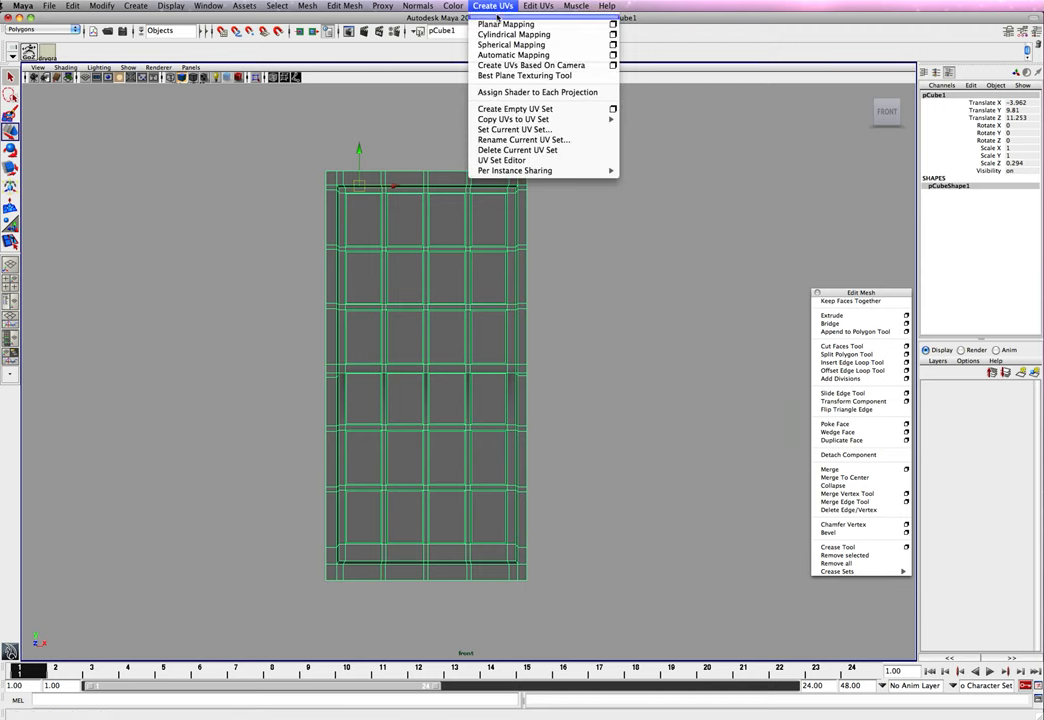
click(612, 24)
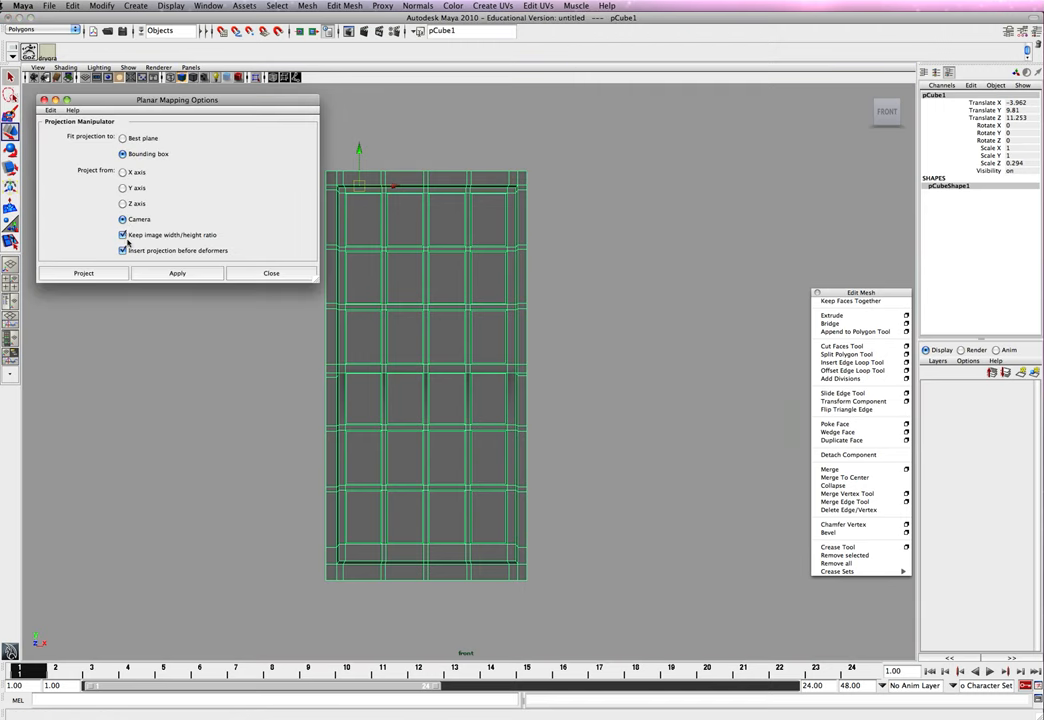
click(123, 250)
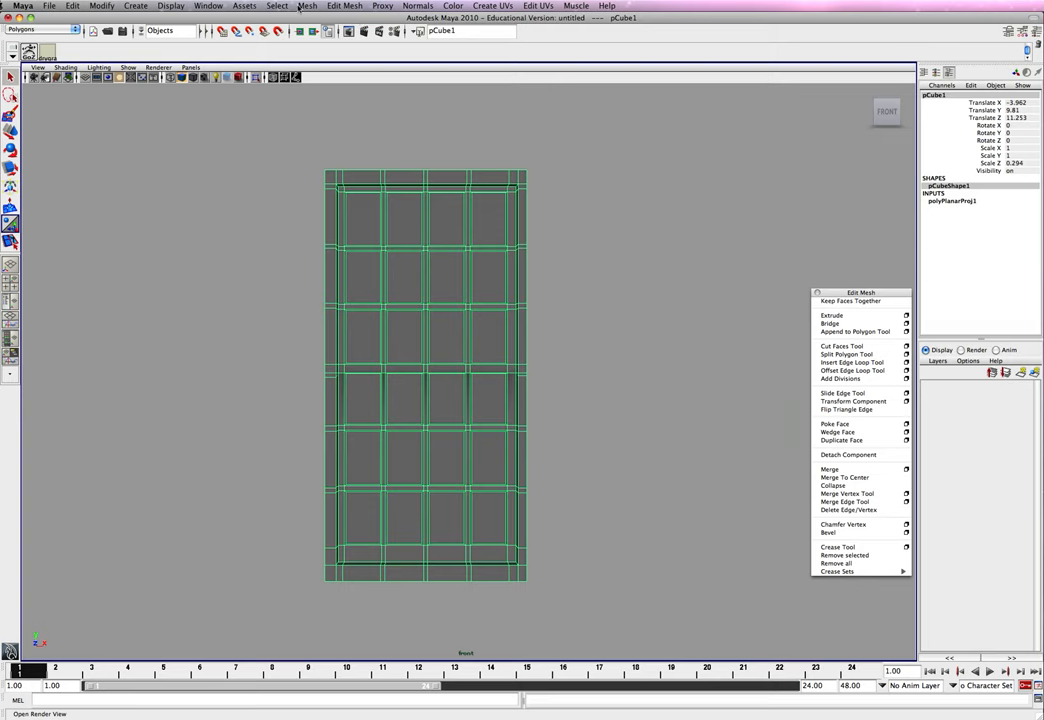
Step: Open the UV Texture Editor and switch the menu set to Rendering
click(208, 6)
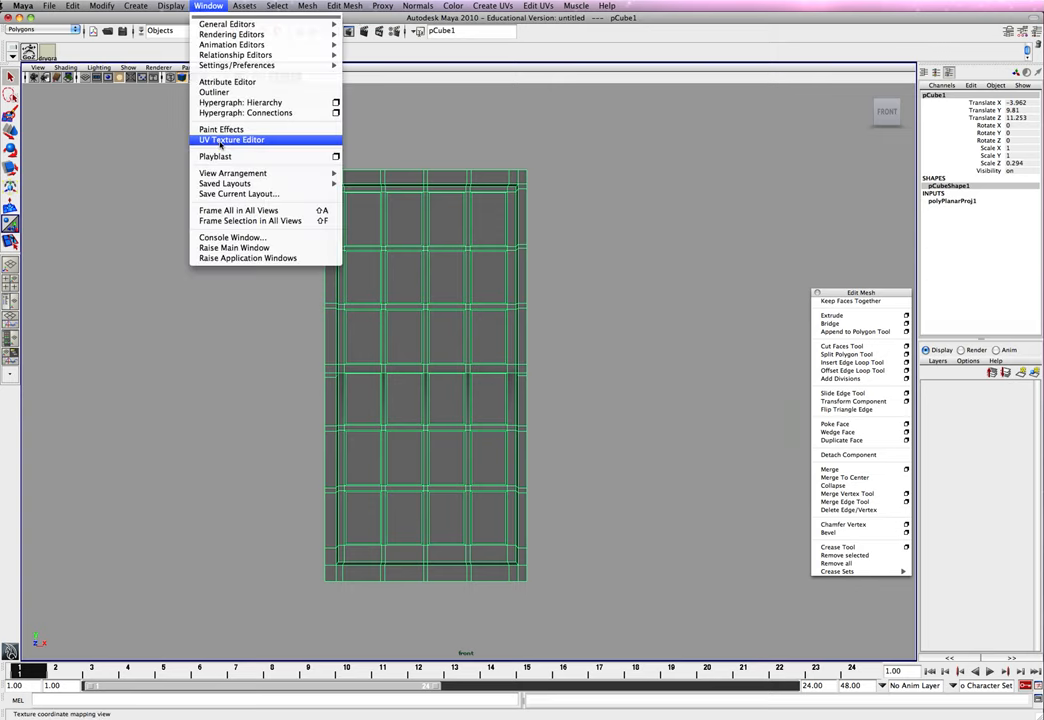
click(232, 139)
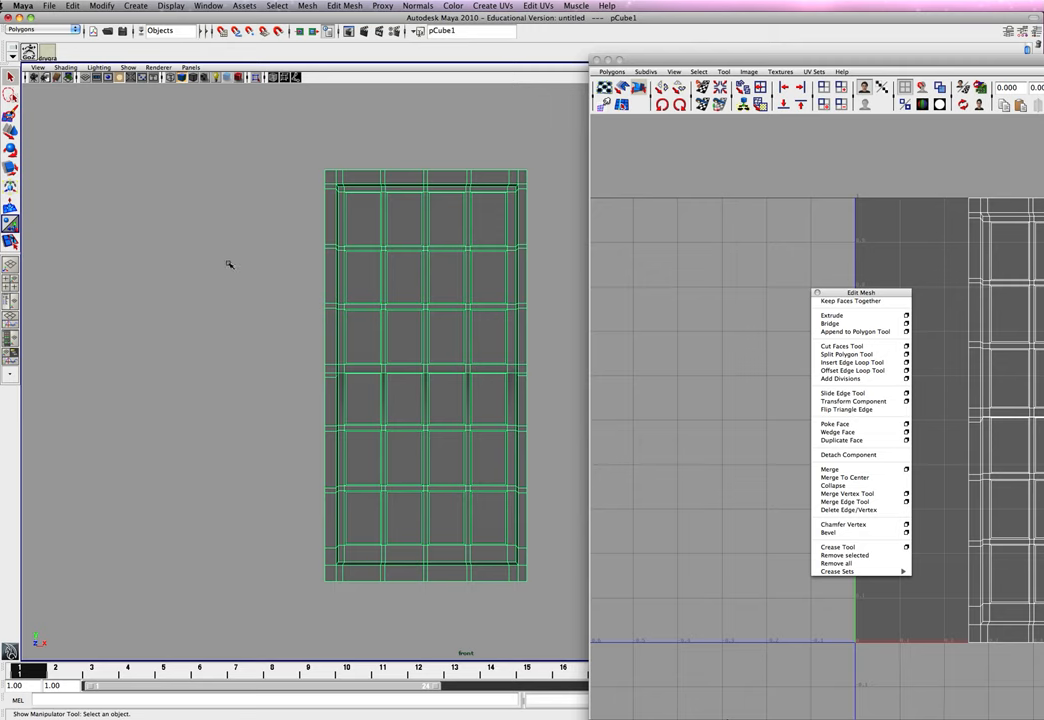
click(40, 28)
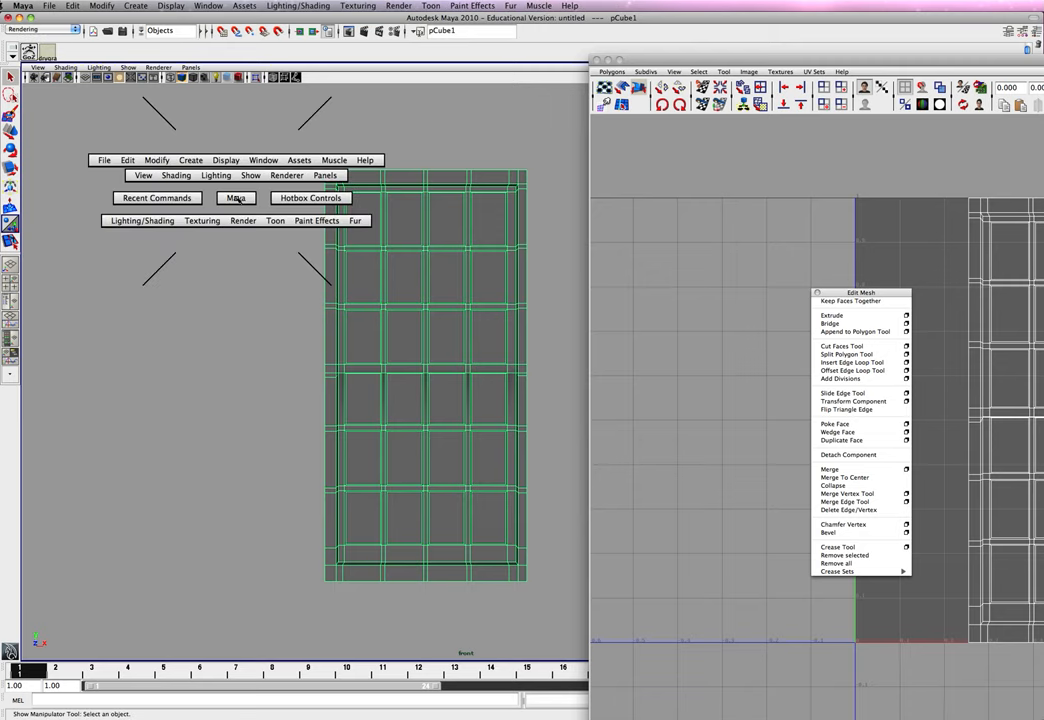
click(141, 220)
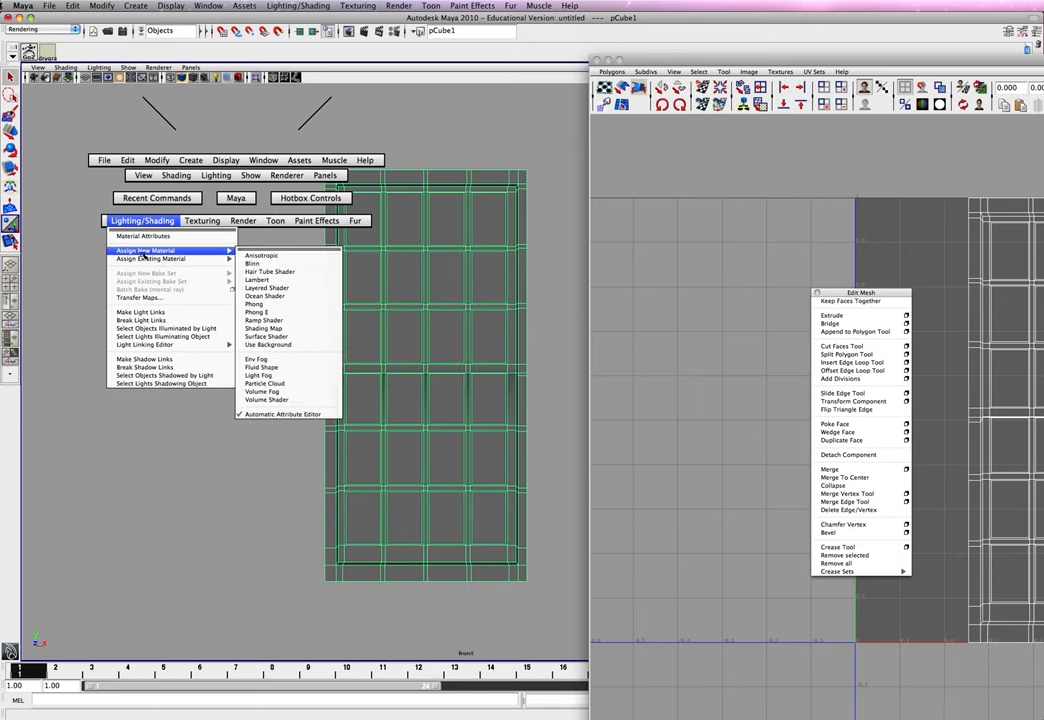
mouse_move(255, 263)
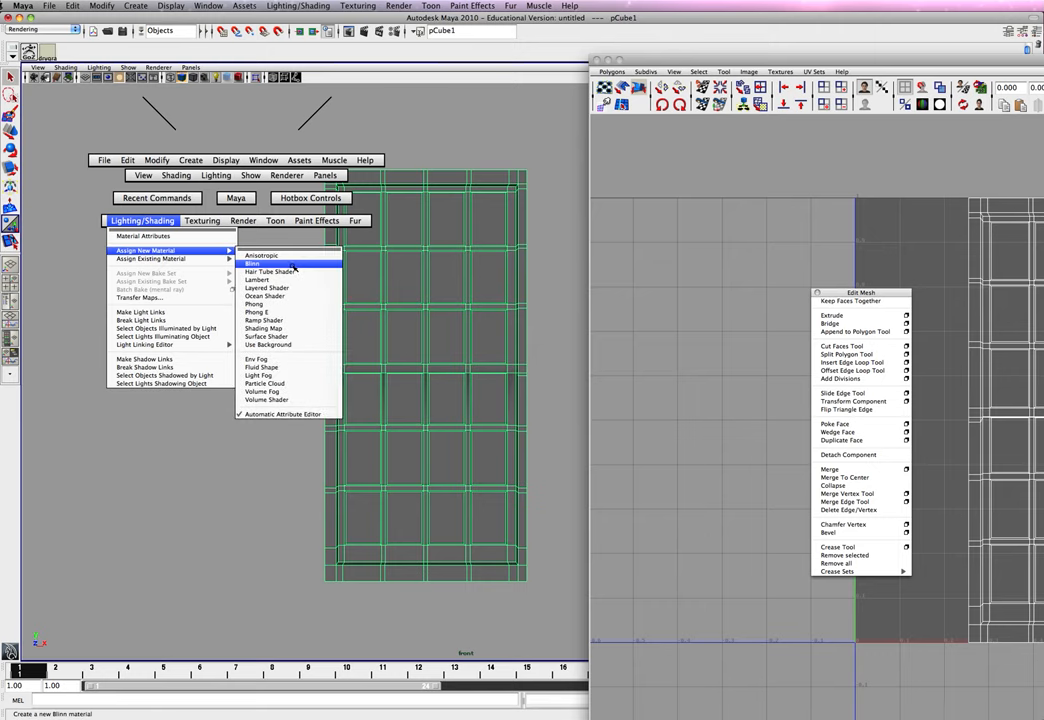
Step: Assign a new Lambert material to the window frame mesh
click(252, 263)
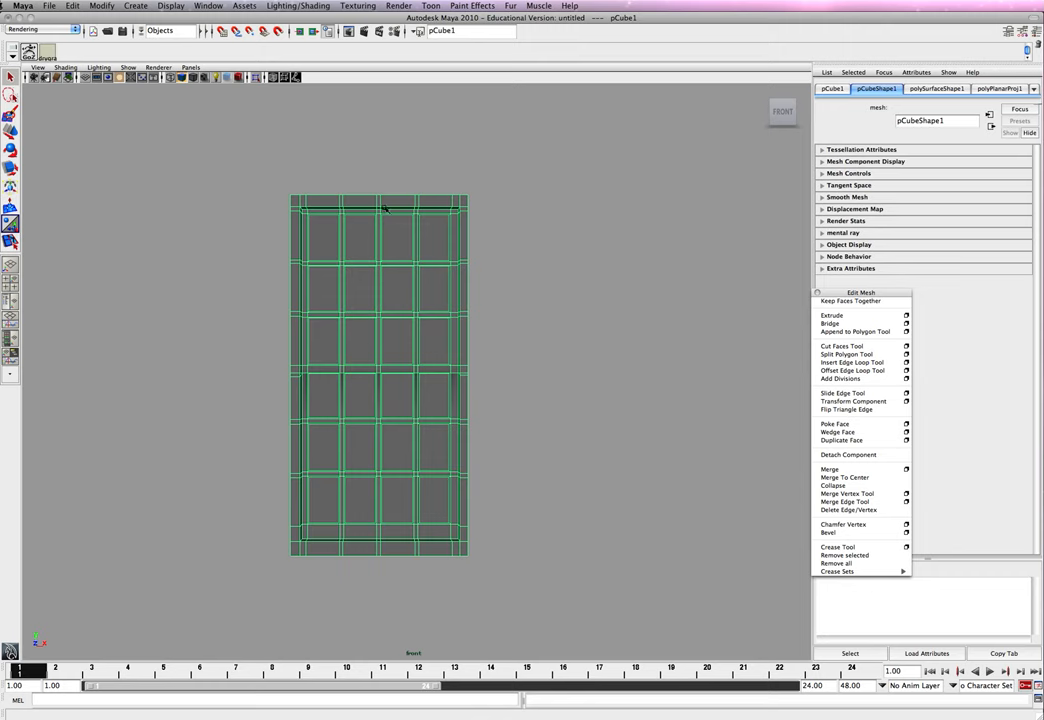
mouse_move(343, 205)
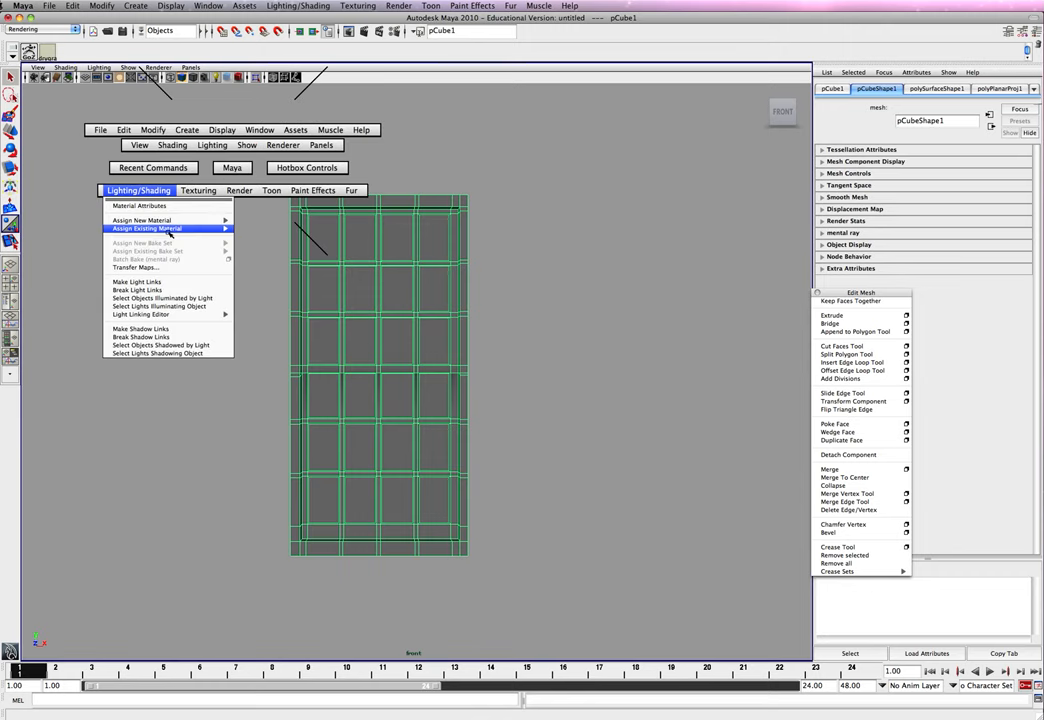
click(143, 219)
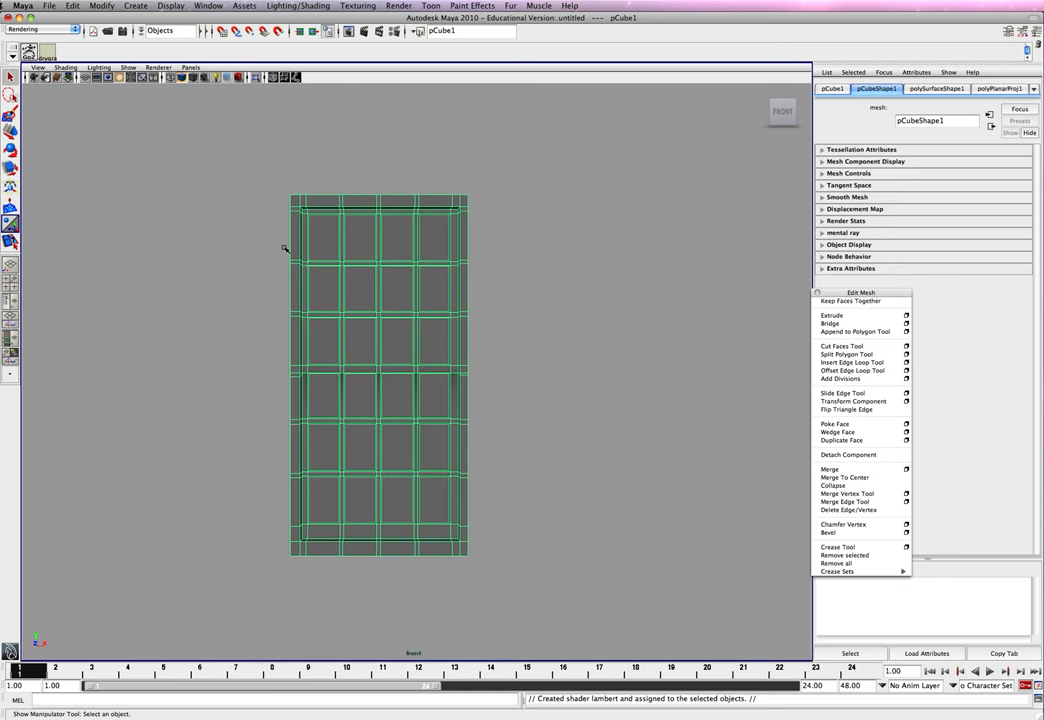
Step: Connect a File texture using window.jpg from the Desktop to the Lambert's Color
click(948, 88)
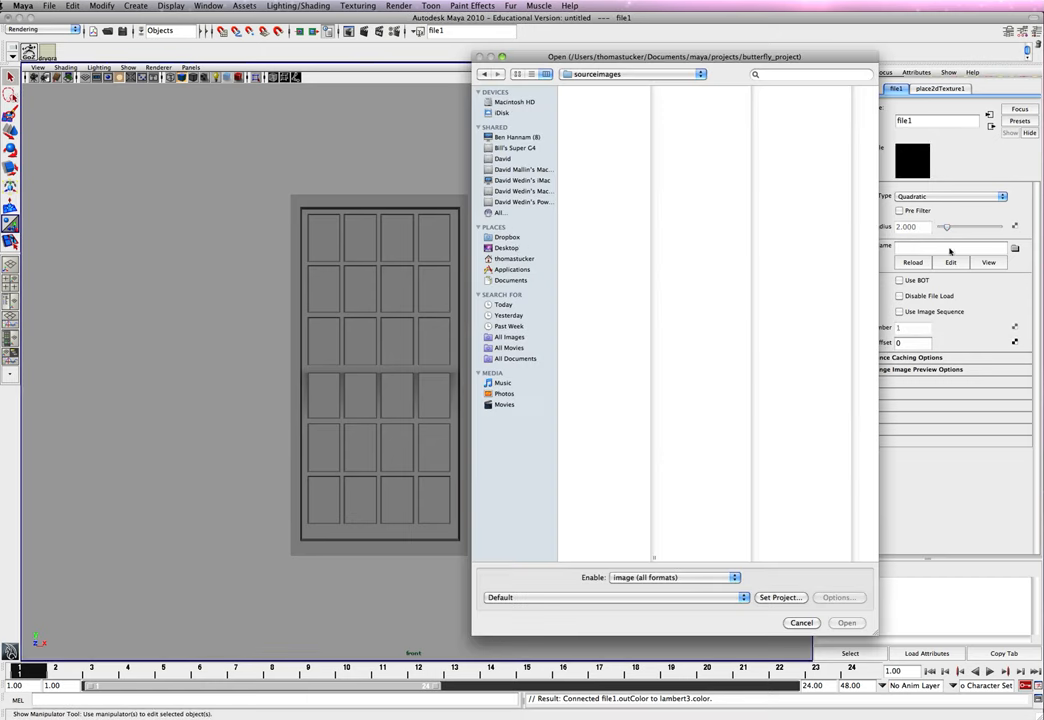
click(507, 247)
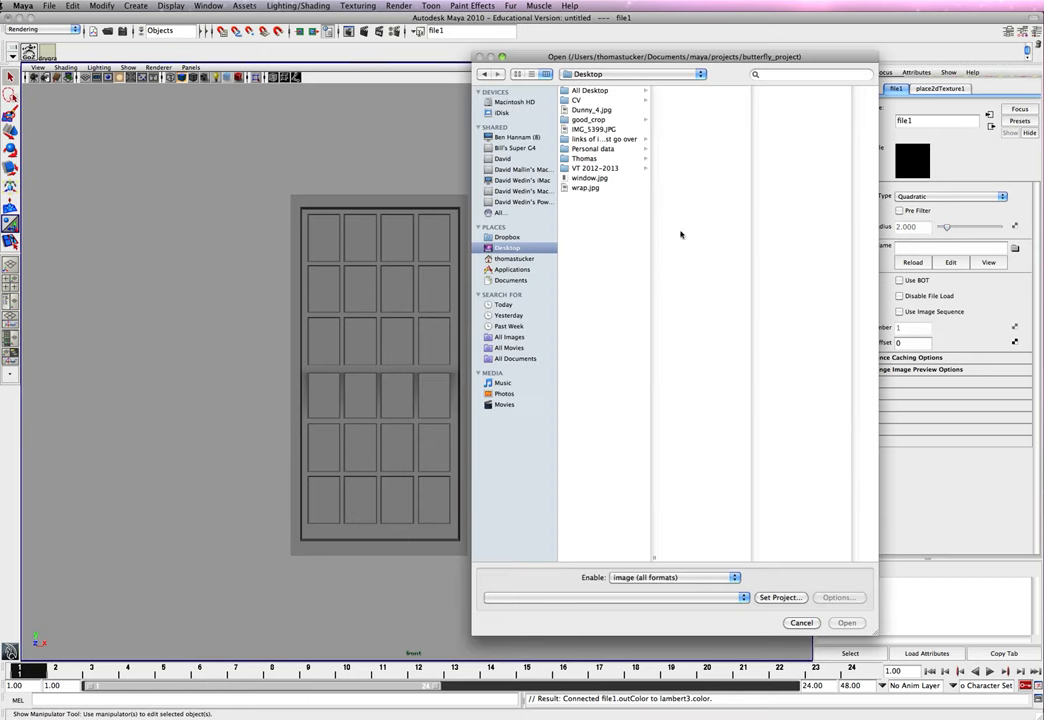
click(590, 178)
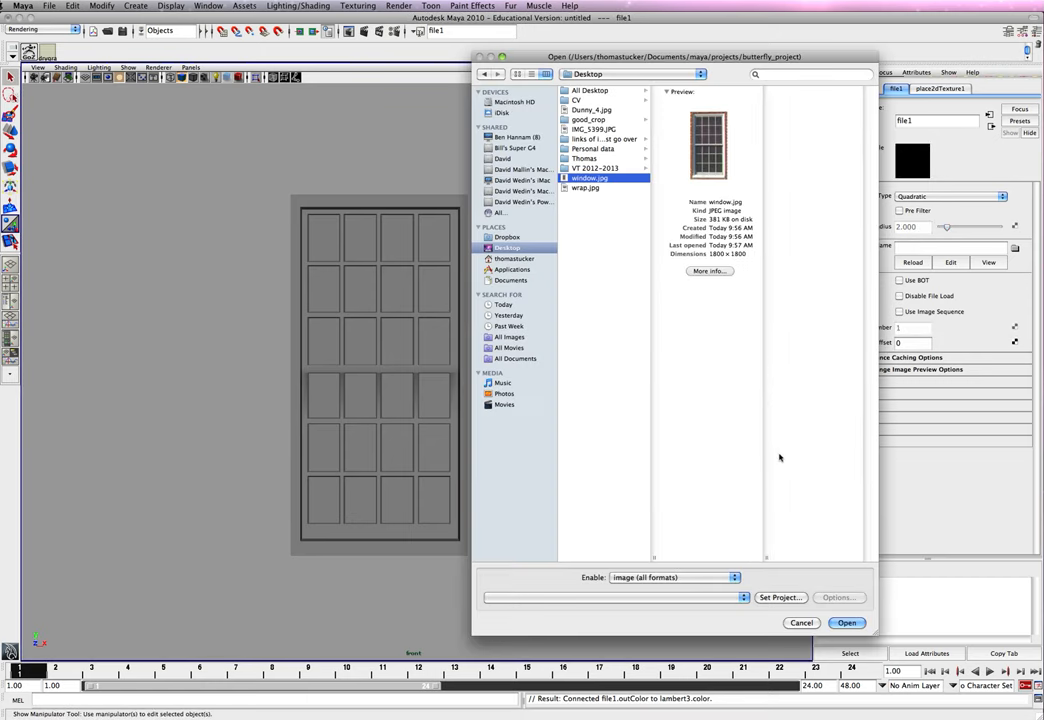
click(846, 622)
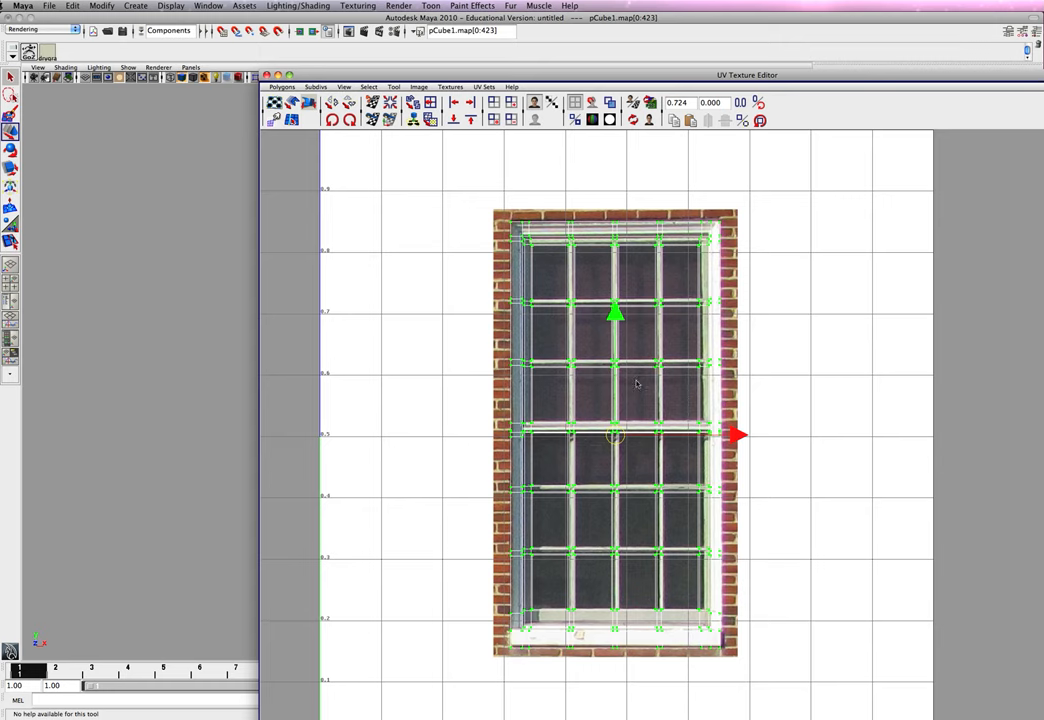
Step: Scale and move the frame's UVs over the window photo in the UV editor
click(615, 314)
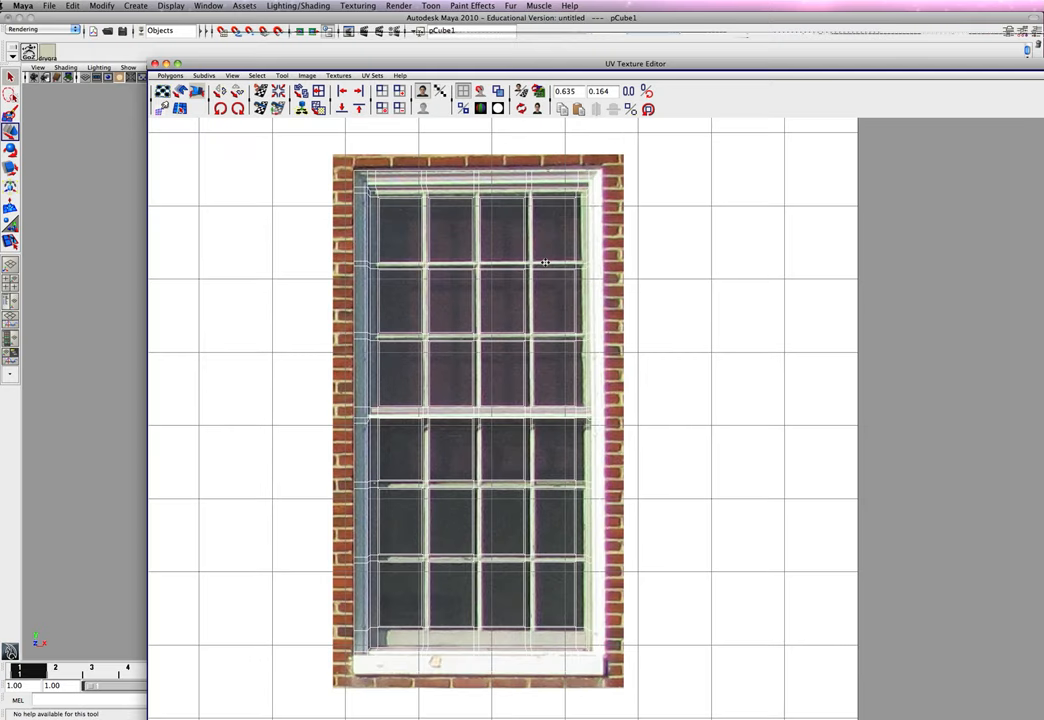
Step: Fit the UV outline to the photo's borders and switch to UV point selection
right_click(545, 262)
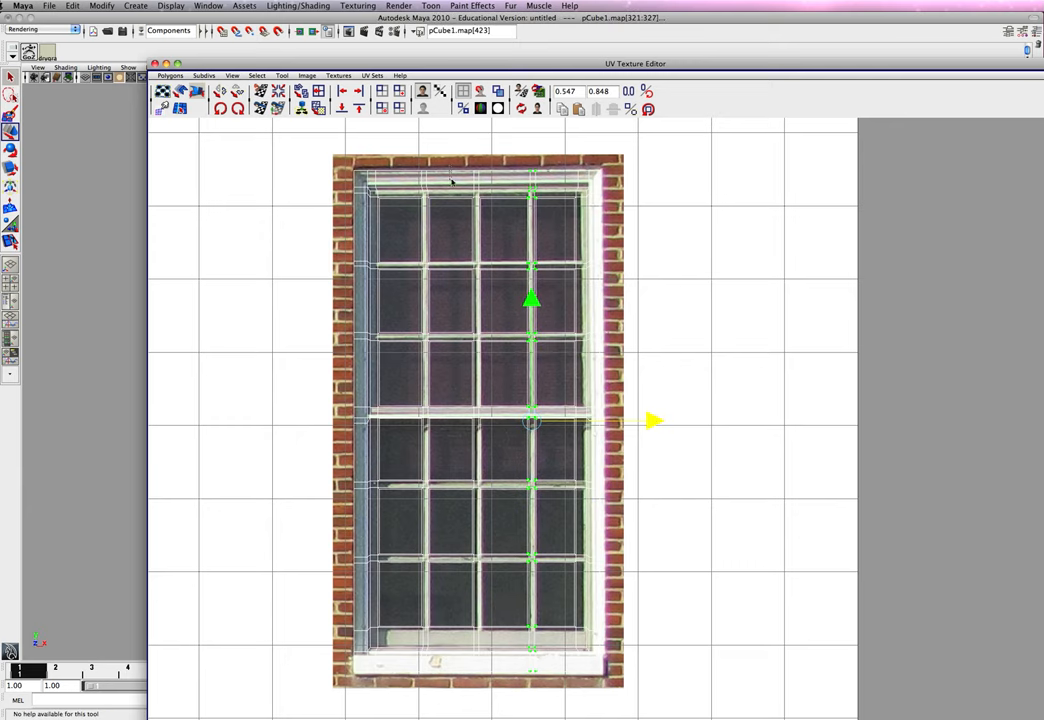
Step: Align the middle bar, left bar and left frame edge UV columns with the photo
drag(653, 420, 598, 420)
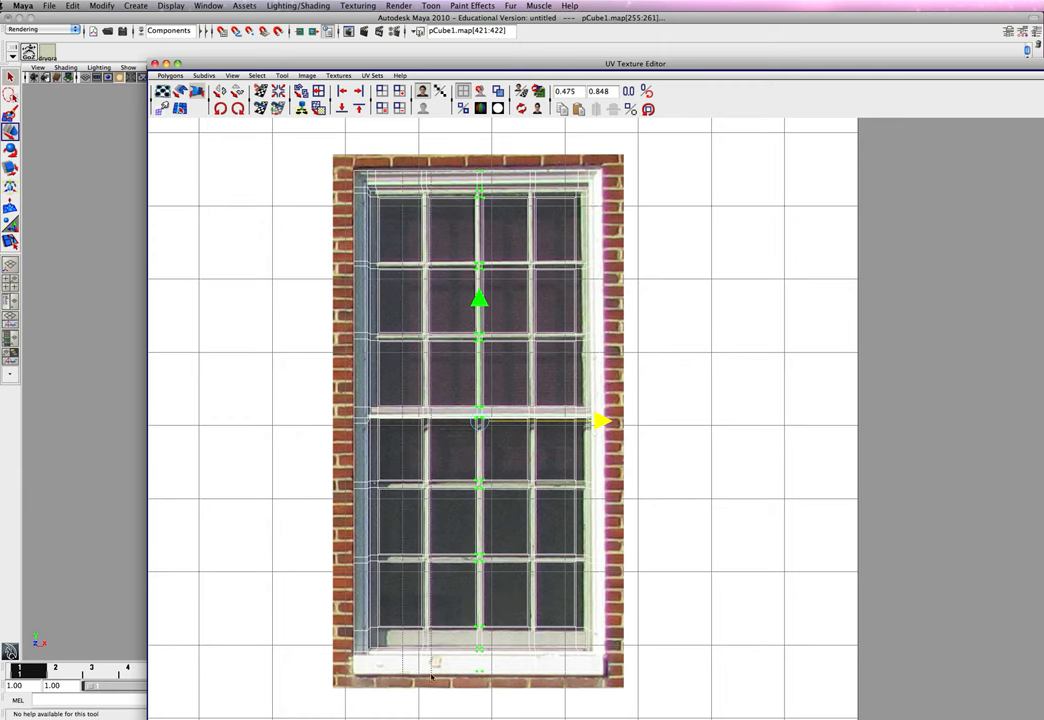
drag(605, 421, 545, 421)
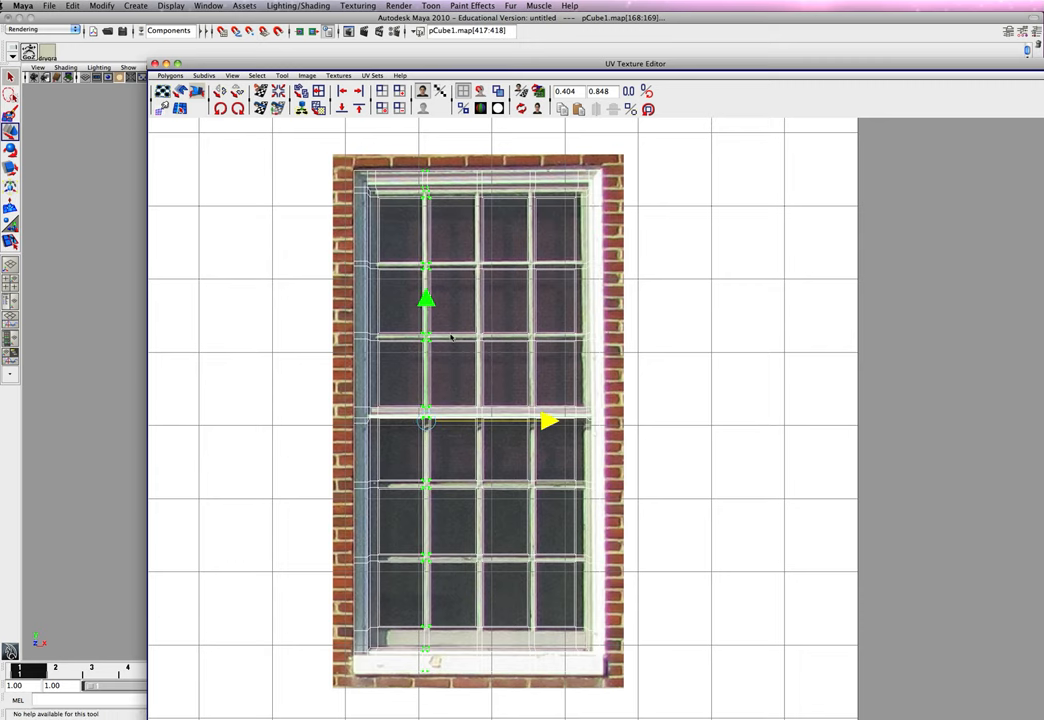
mouse_move(400, 670)
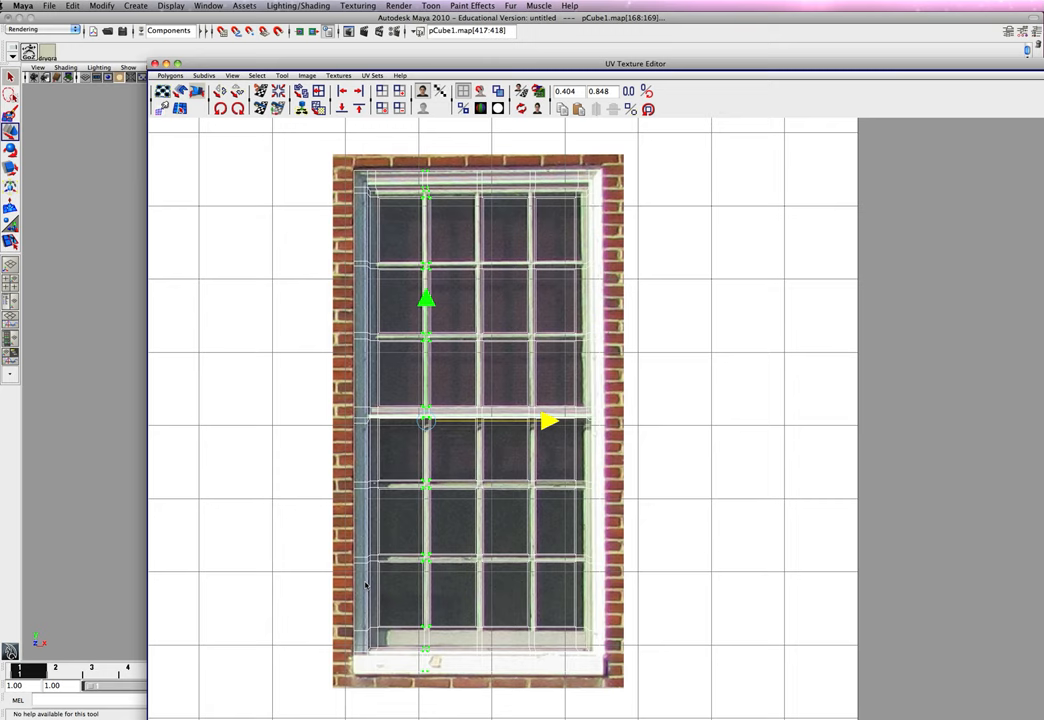
drag(320, 165, 335, 422)
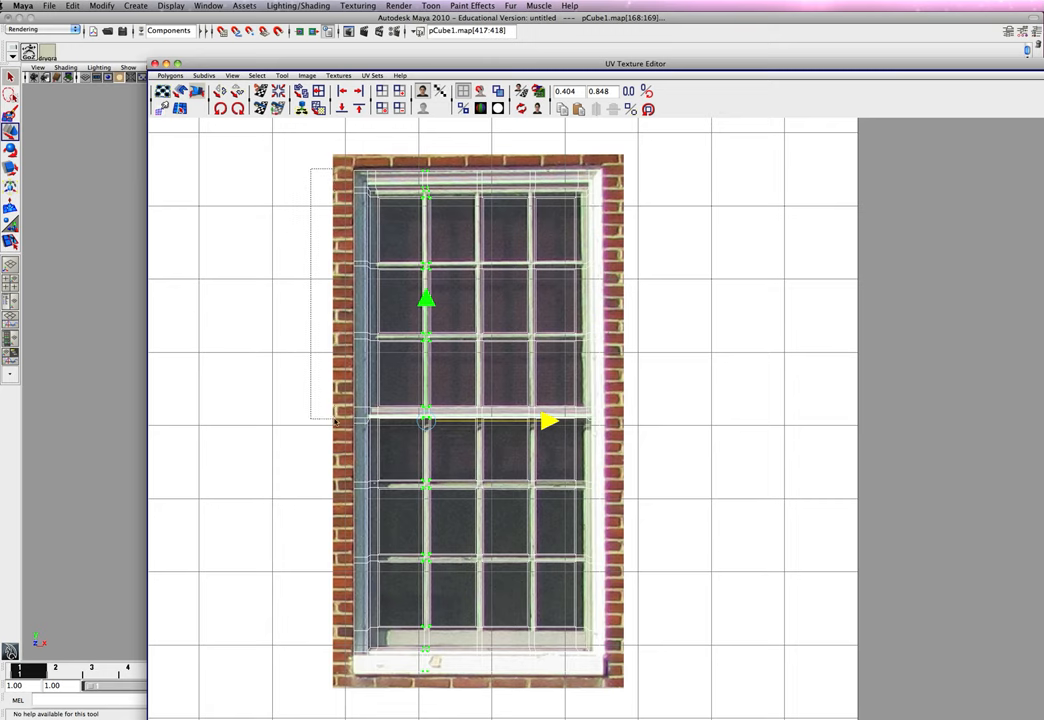
drag(548, 420, 475, 420)
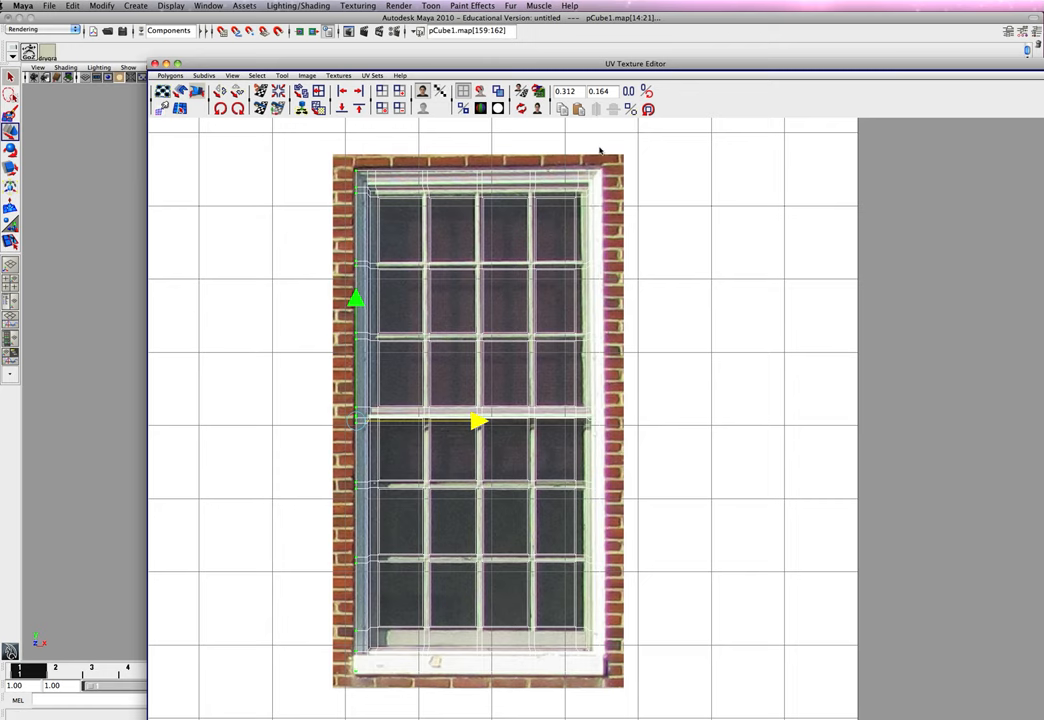
drag(477, 421, 723, 421)
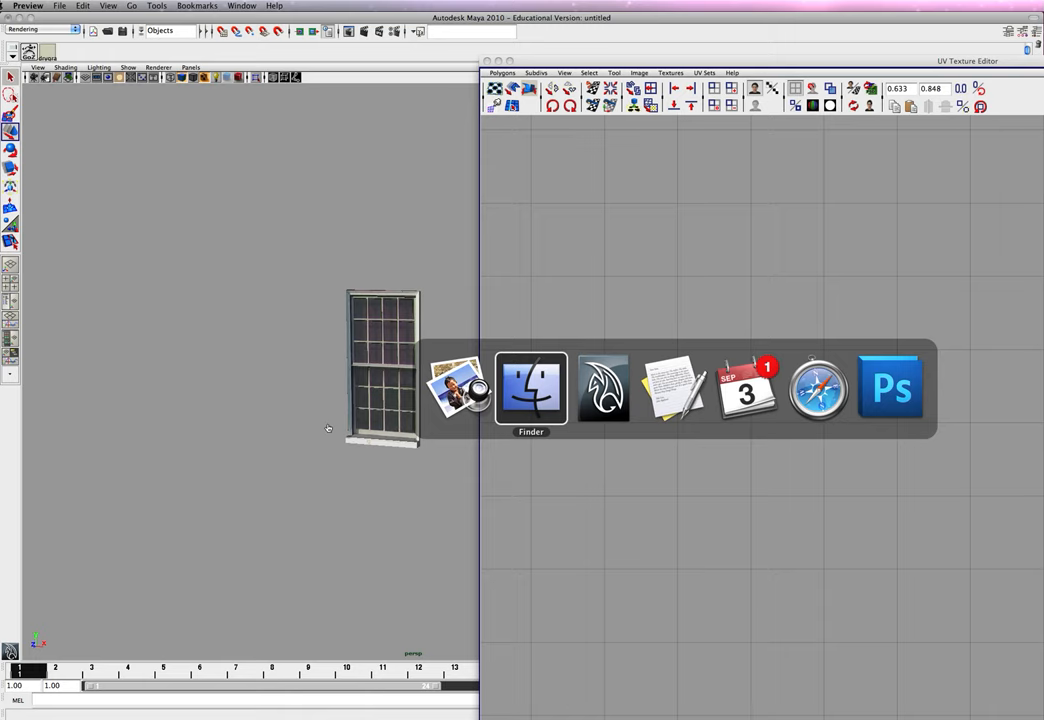
Step: Bring the Finder to the front, leaving the textured window mesh in Maya's perspective view
click(531, 388)
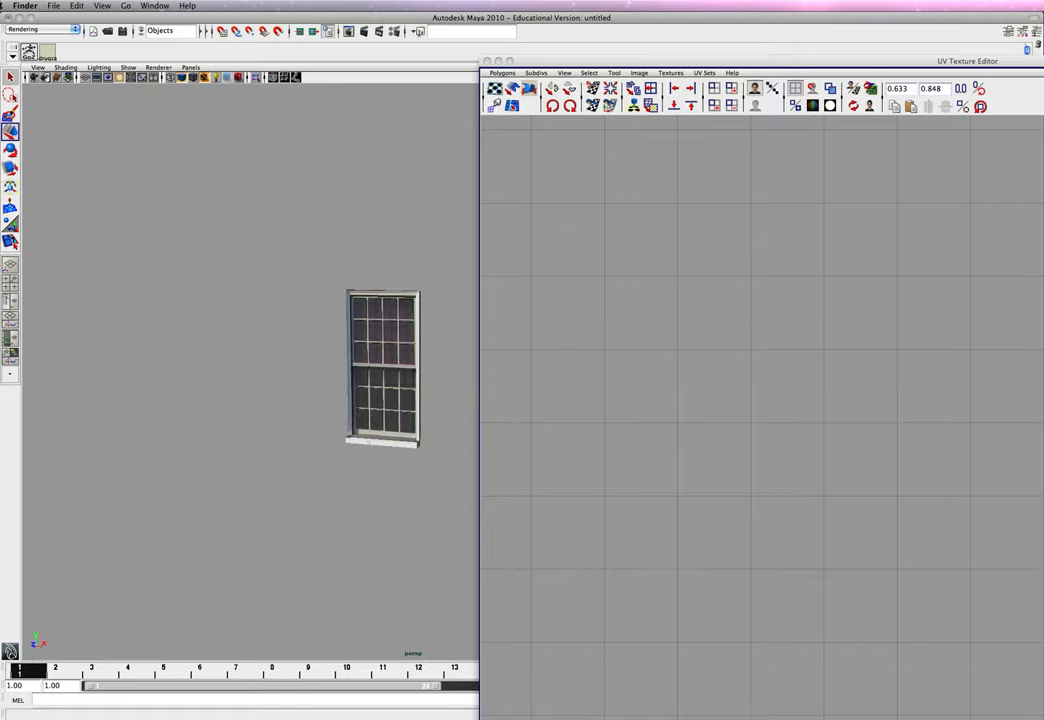